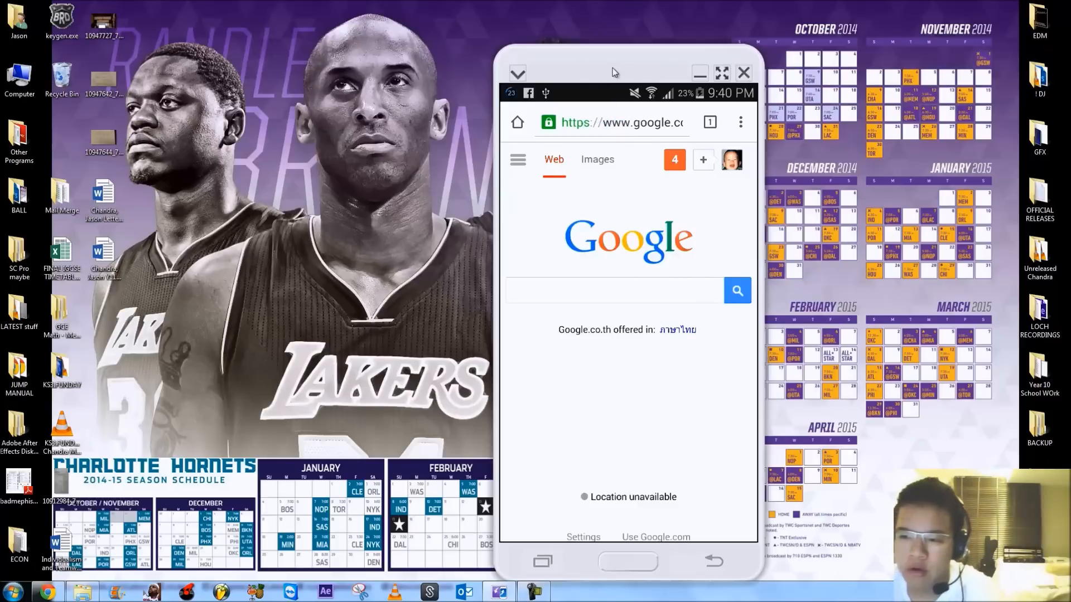
- Drag the mirrored Galaxy Note 4 window leftward across the desktop in two moves
{"action": "left_click_drag", "start_coordinate": [613, 73], "coordinate": [455, 63]}
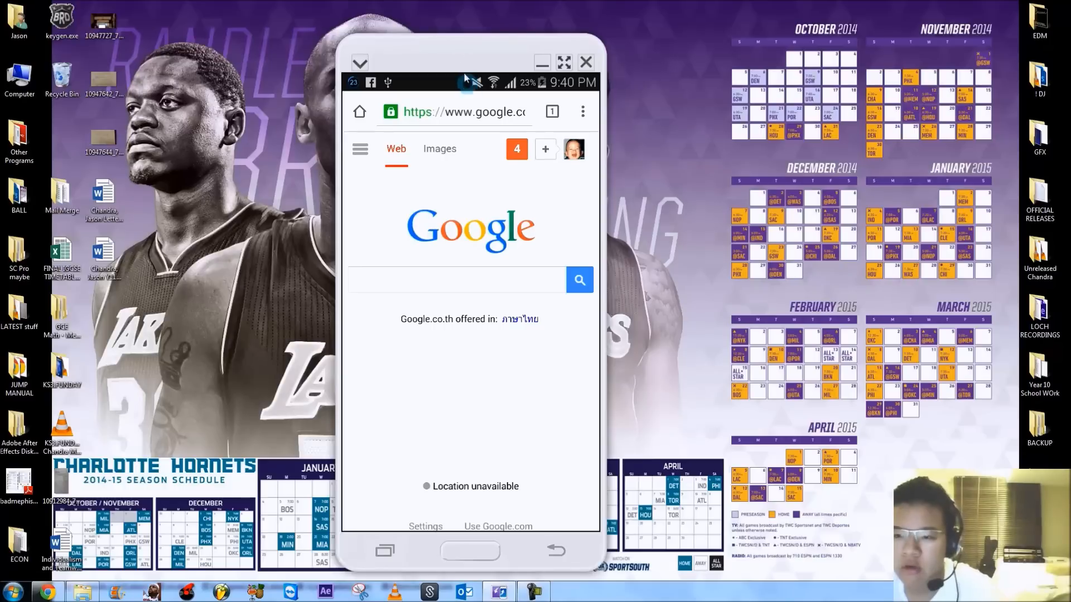
{"action": "left_click_drag", "start_coordinate": [469, 62], "coordinate": [410, 47]}
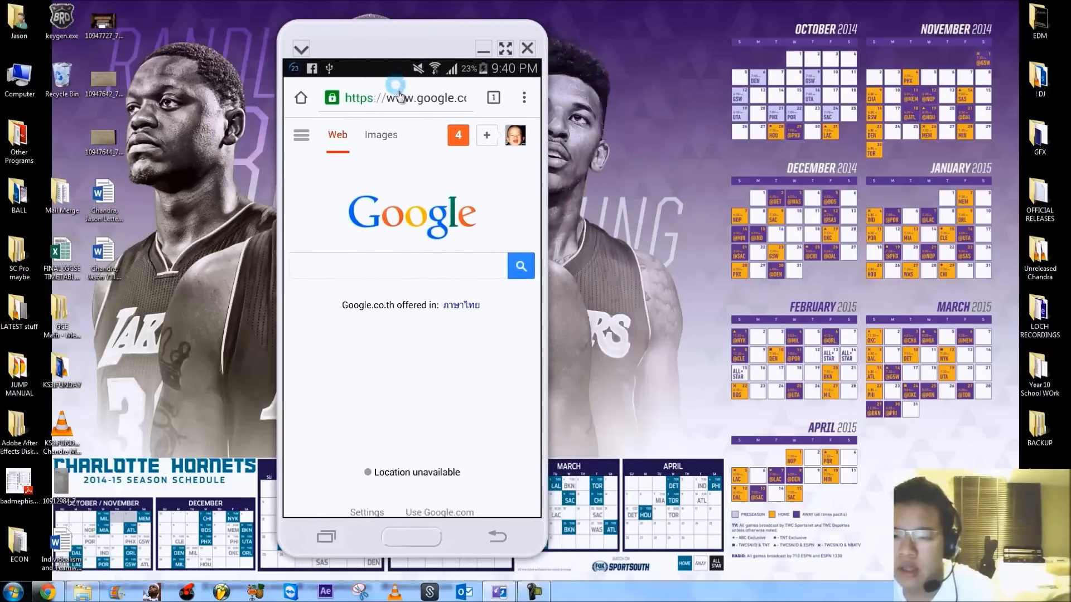
{"action": "mouse_move", "coordinate": [425, 109]}
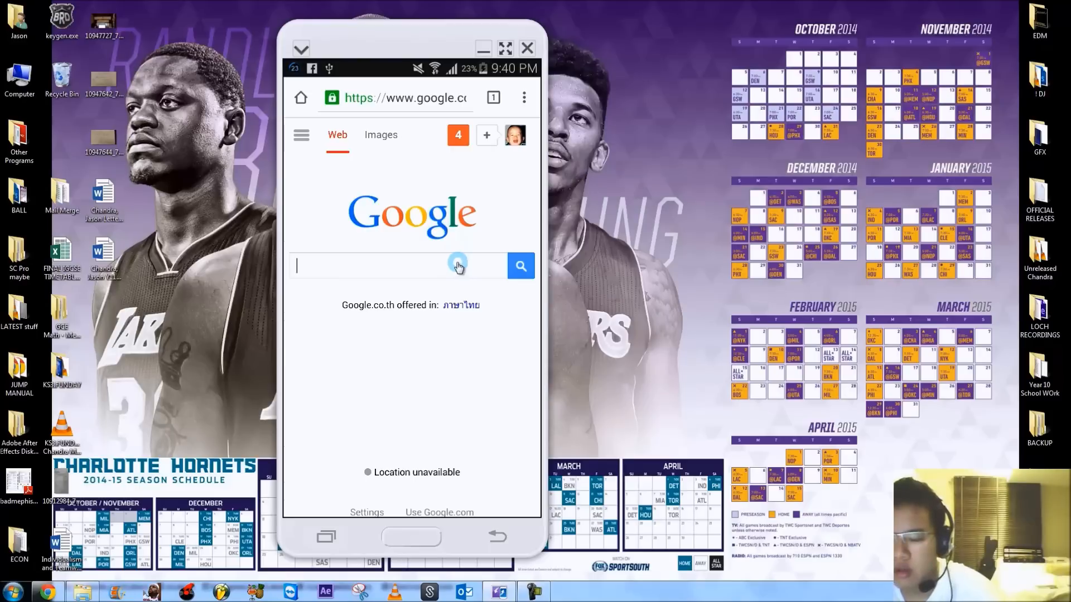
- Open mi.nba.com in Chrome, copy its address to the clipboard, then clear the field
{"action": "left_click", "coordinate": [388, 266]}
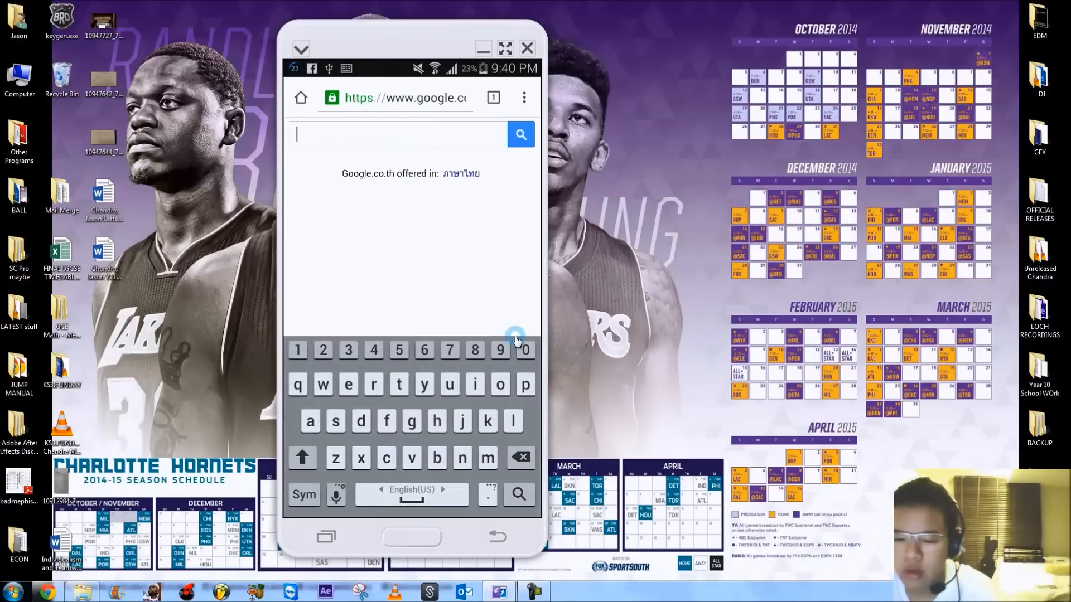
{"action": "mouse_move", "coordinate": [436, 427]}
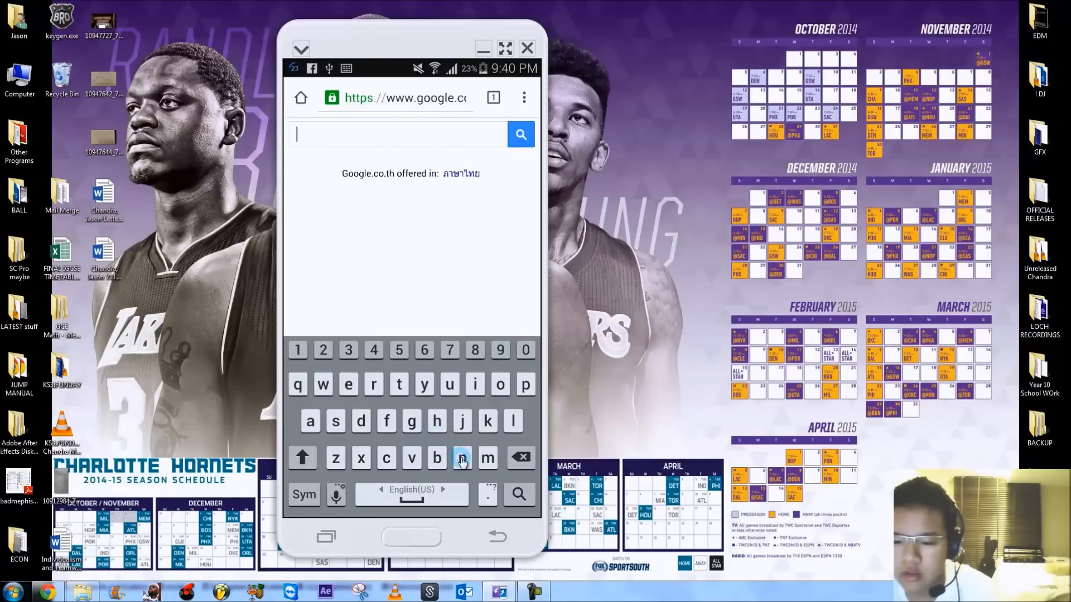
{"action": "type", "text": "ba.com"}
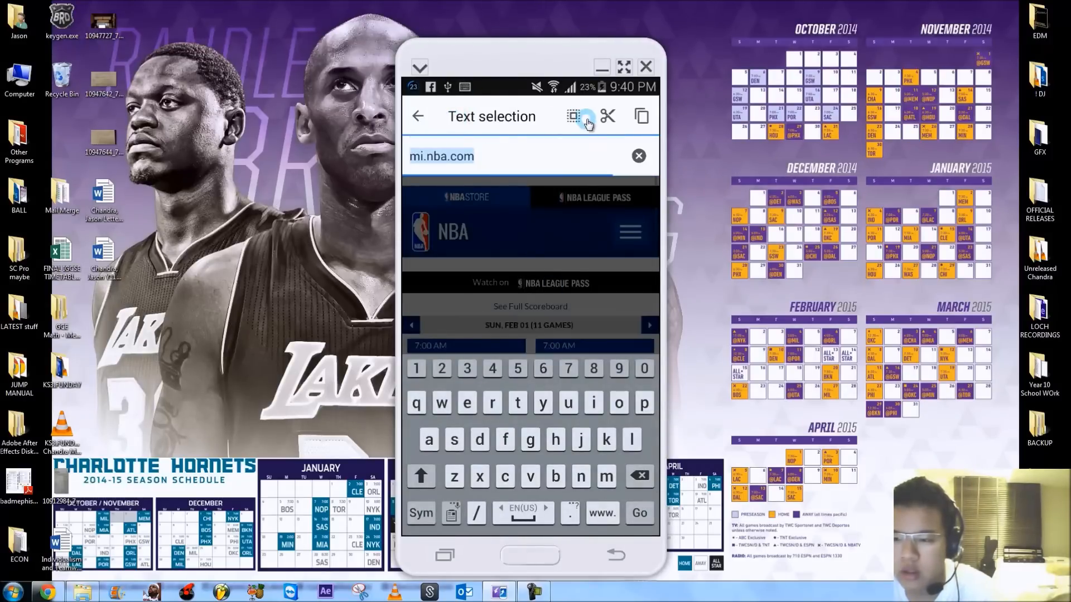
{"action": "left_click", "coordinate": [586, 117]}
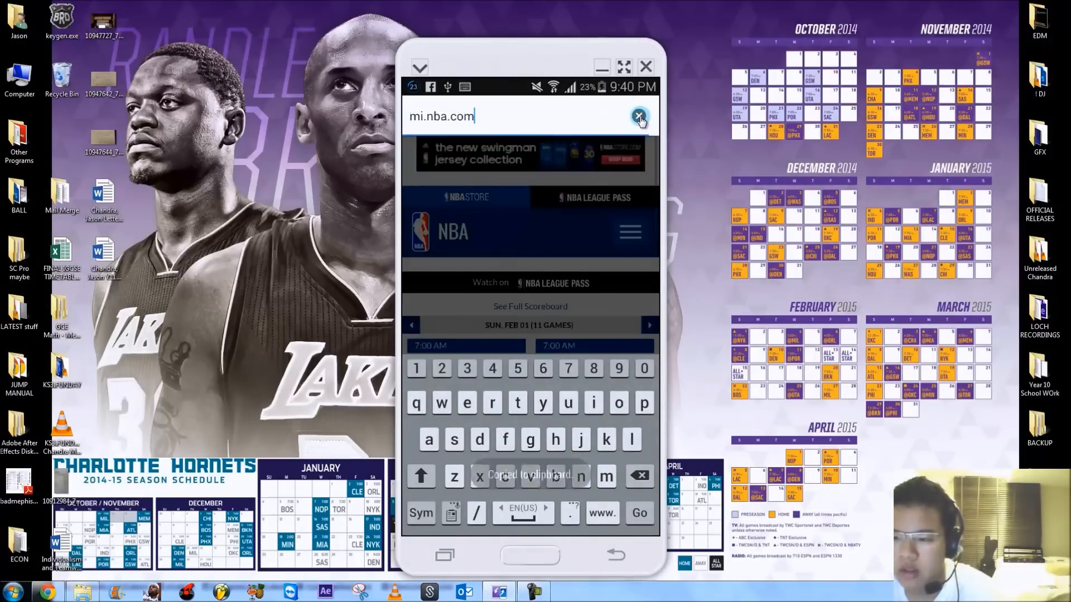
{"action": "left_click", "coordinate": [507, 114]}
{"action": "type", "text": "m"}
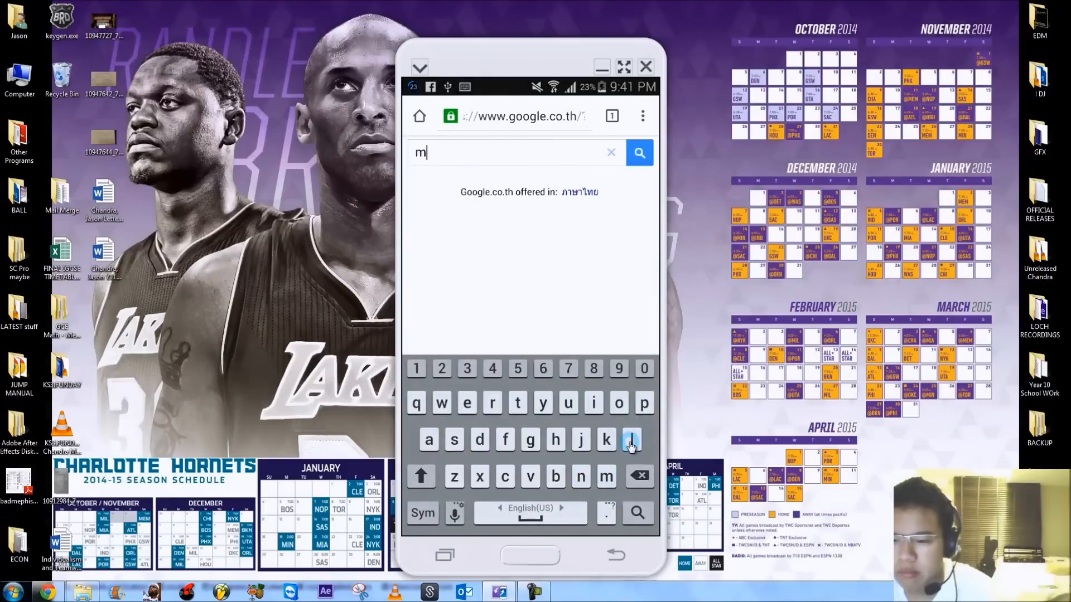
- Visit m.mlb.com from the suggestions, then navigate the browser back to google.com
{"action": "type", "text": "lb"}
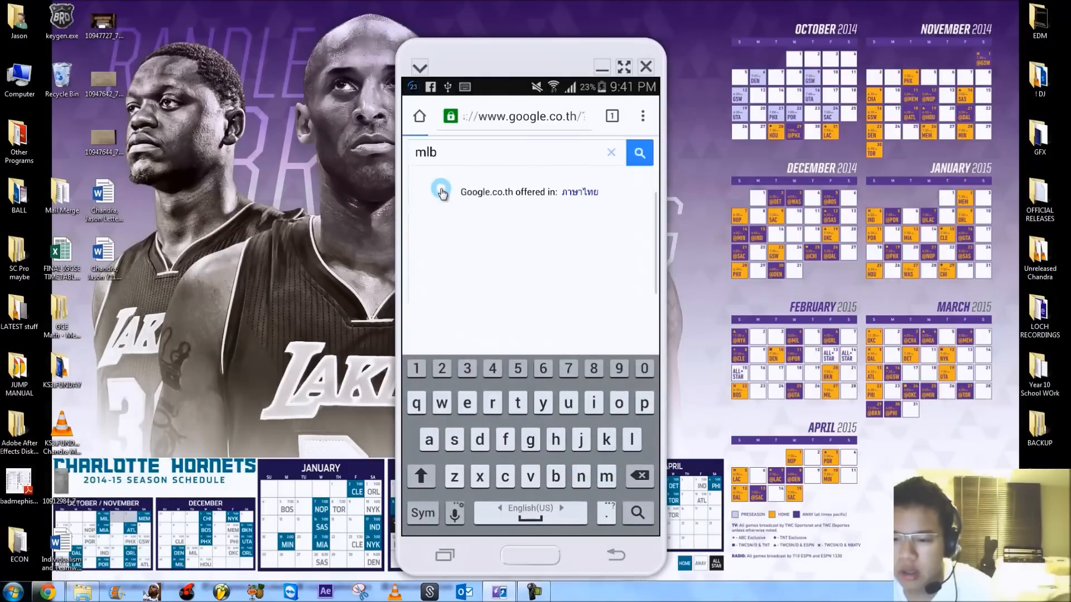
{"action": "left_click", "coordinate": [638, 152]}
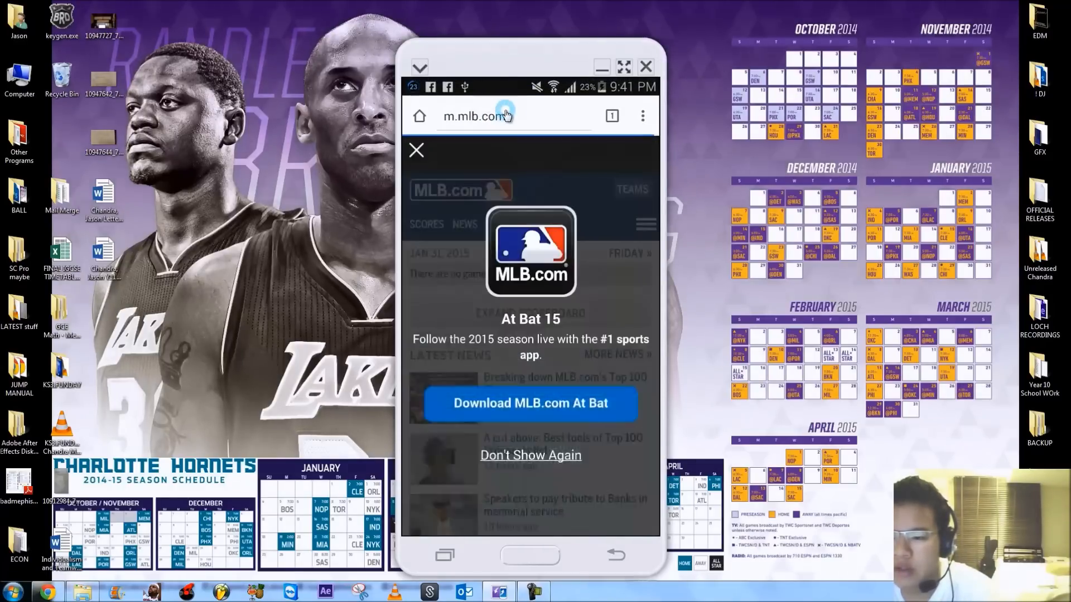
{"action": "left_click", "coordinate": [499, 115]}
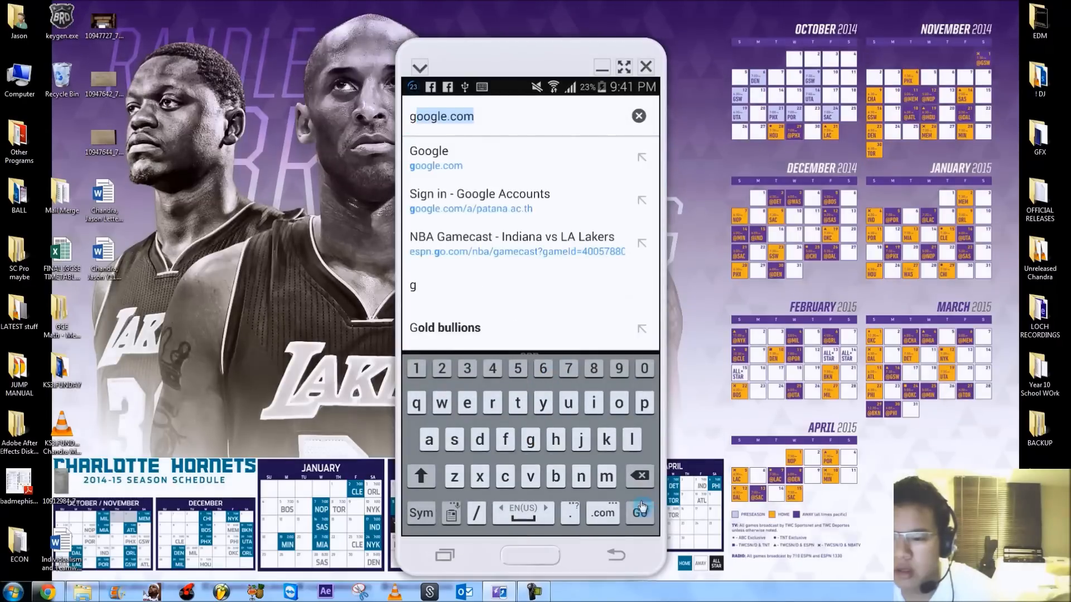
{"action": "left_click", "coordinate": [640, 513]}
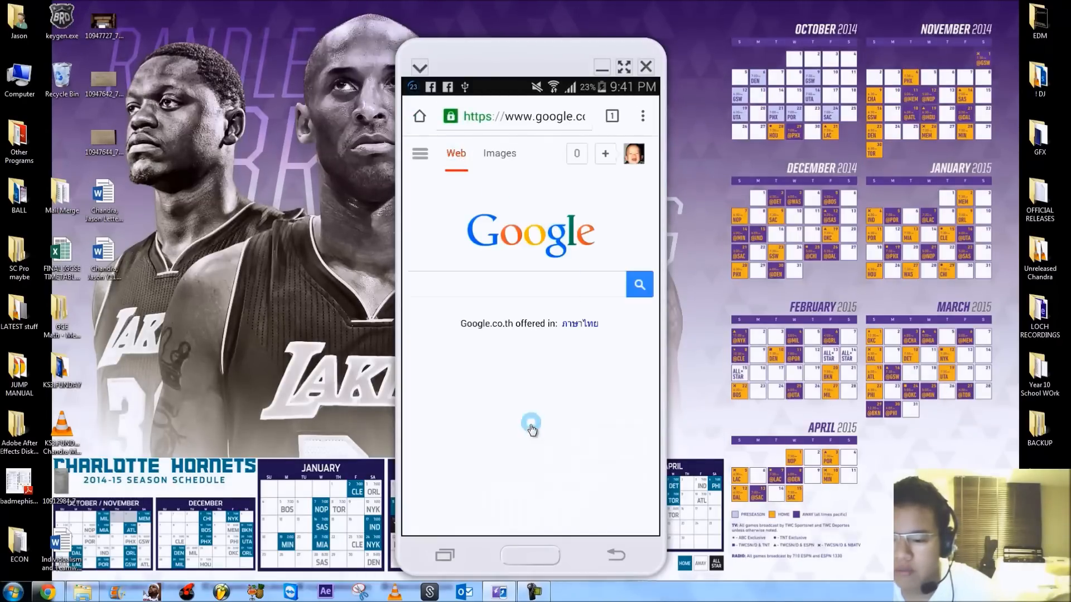
- Focus the Google search box, then select the page's long address for editing
{"action": "left_click", "coordinate": [495, 284]}
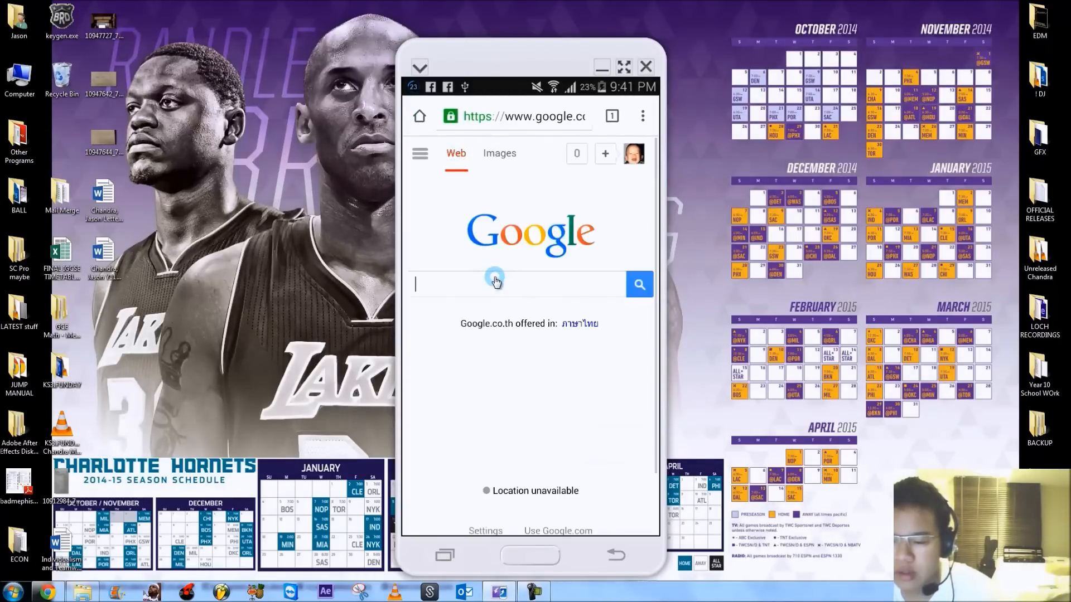
{"action": "left_click", "coordinate": [495, 284]}
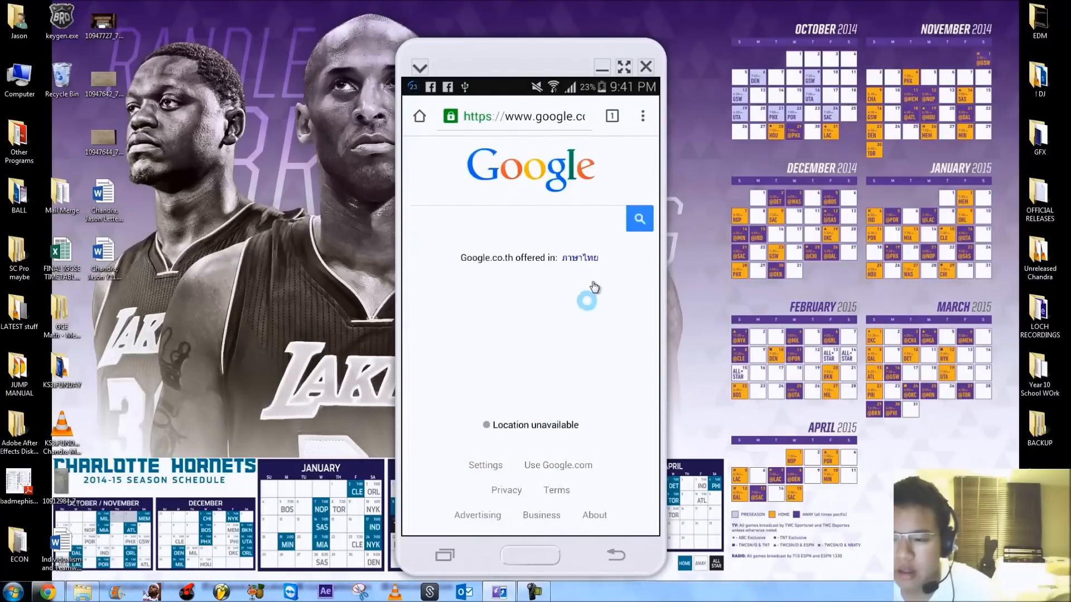
{"action": "left_click", "coordinate": [521, 116]}
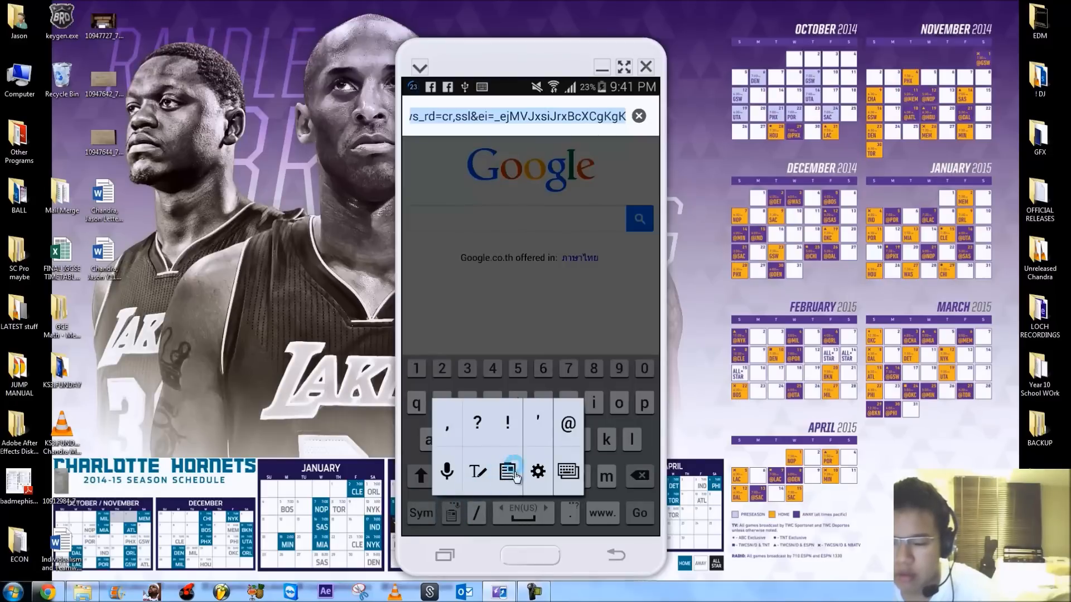
- From the keyboard clipboard, paste m.mlb.com then mi.nba.com into the address bar, clearing each
{"action": "left_click", "coordinate": [508, 471]}
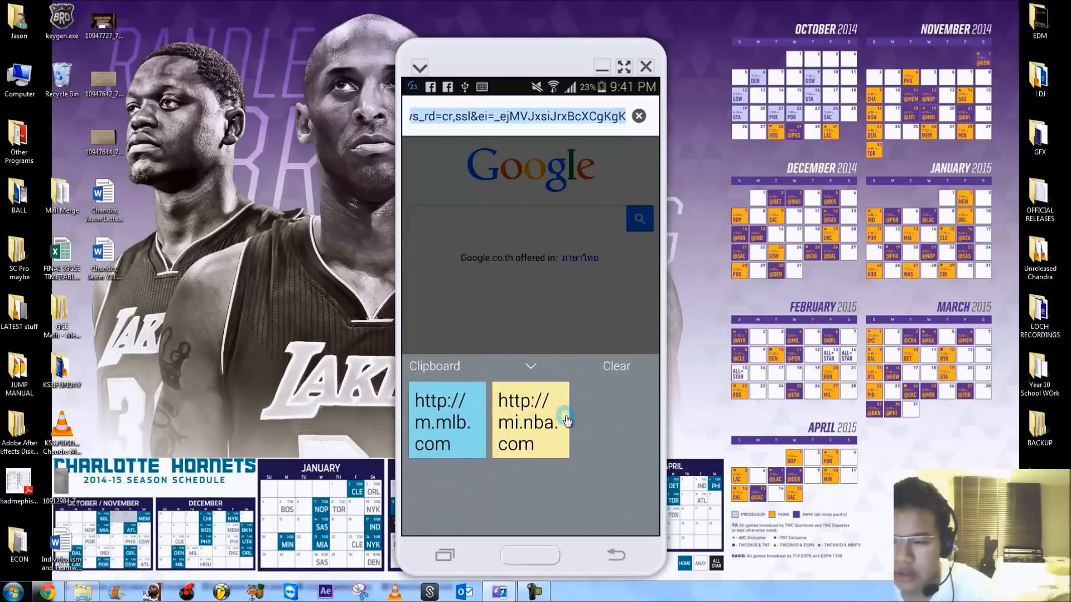
{"action": "left_click", "coordinate": [446, 420]}
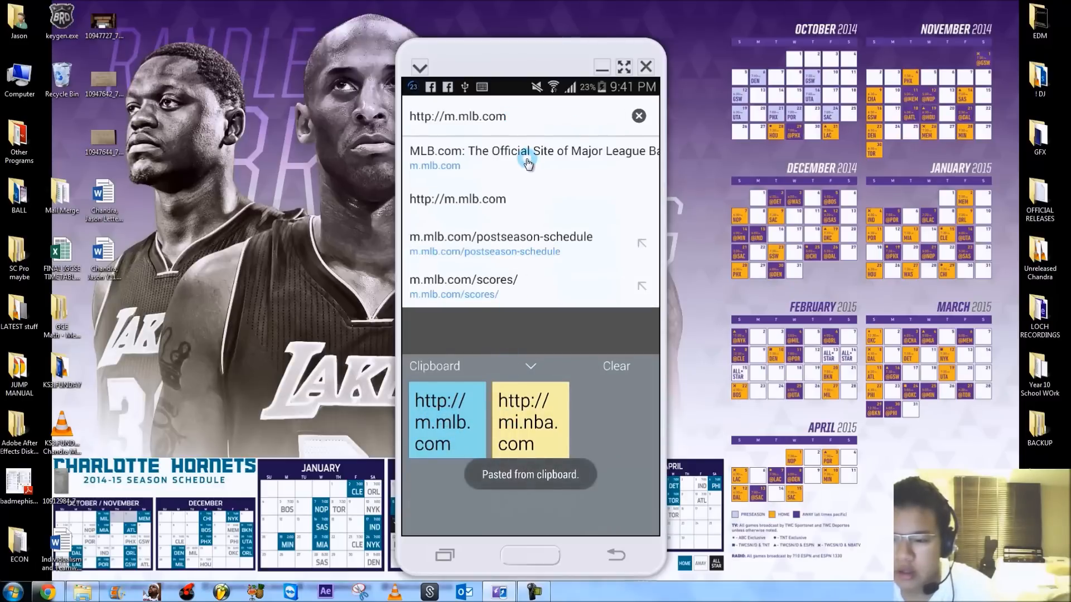
{"action": "left_click", "coordinate": [638, 115]}
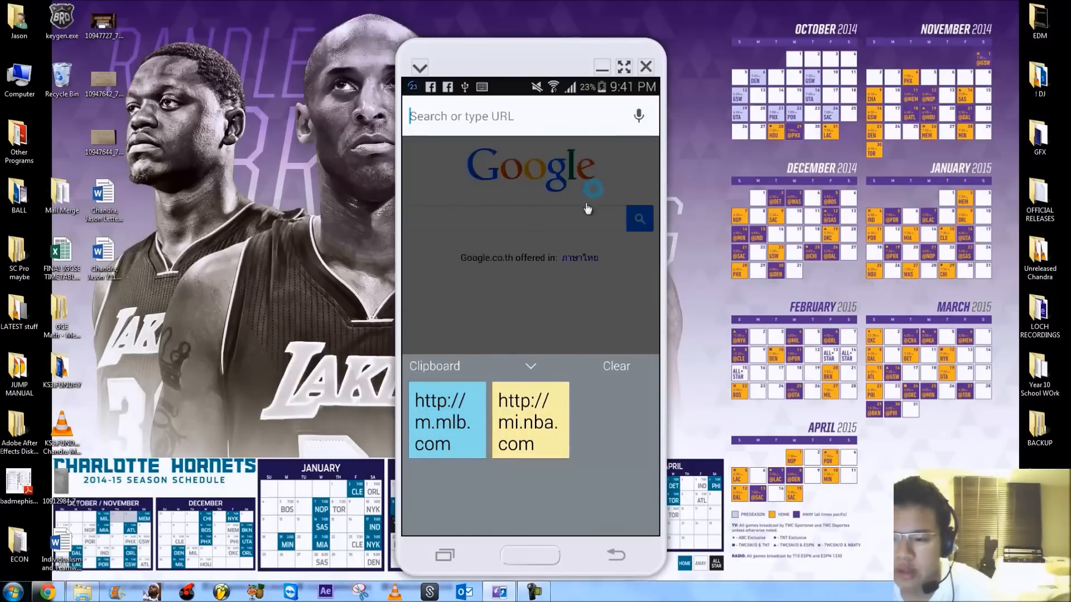
{"action": "left_click", "coordinate": [530, 420]}
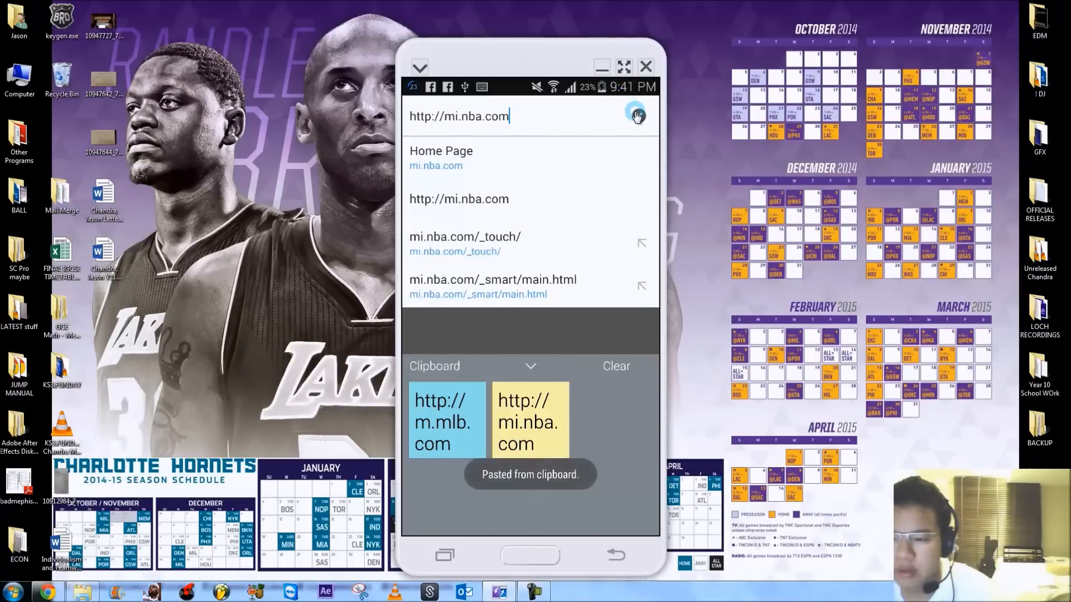
{"action": "left_click", "coordinate": [637, 115]}
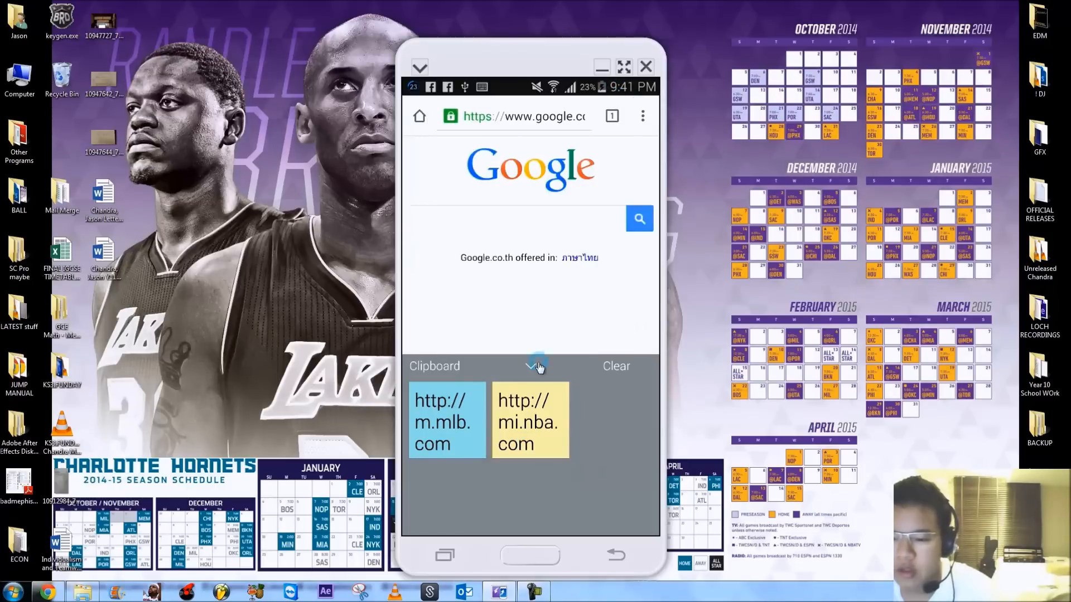